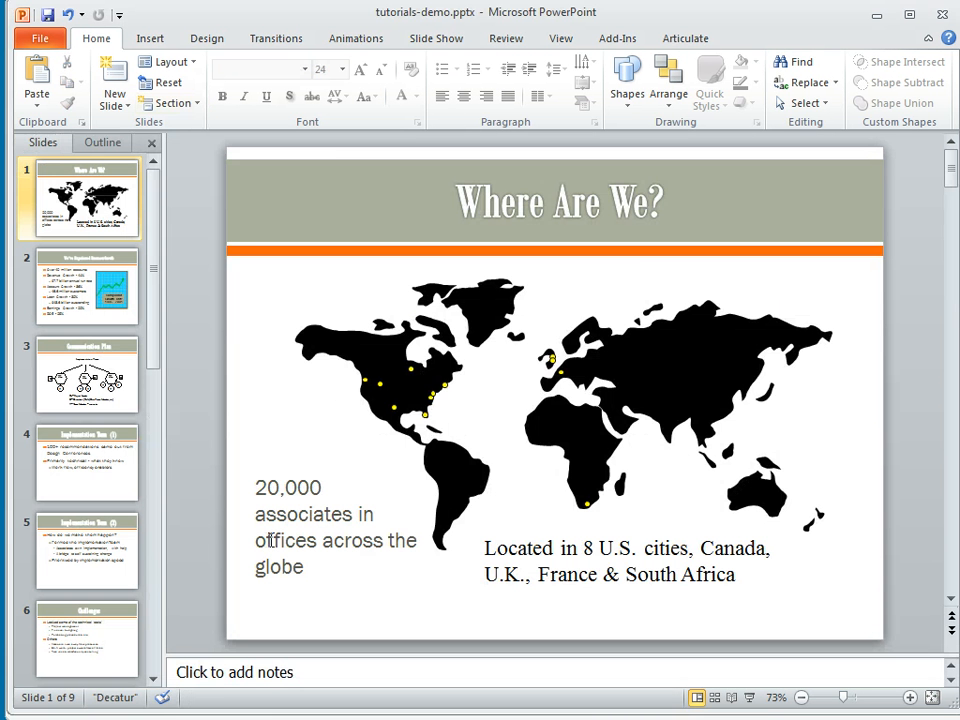
Open the File menu to show tutorials-demo's information page
left_click(40, 38)
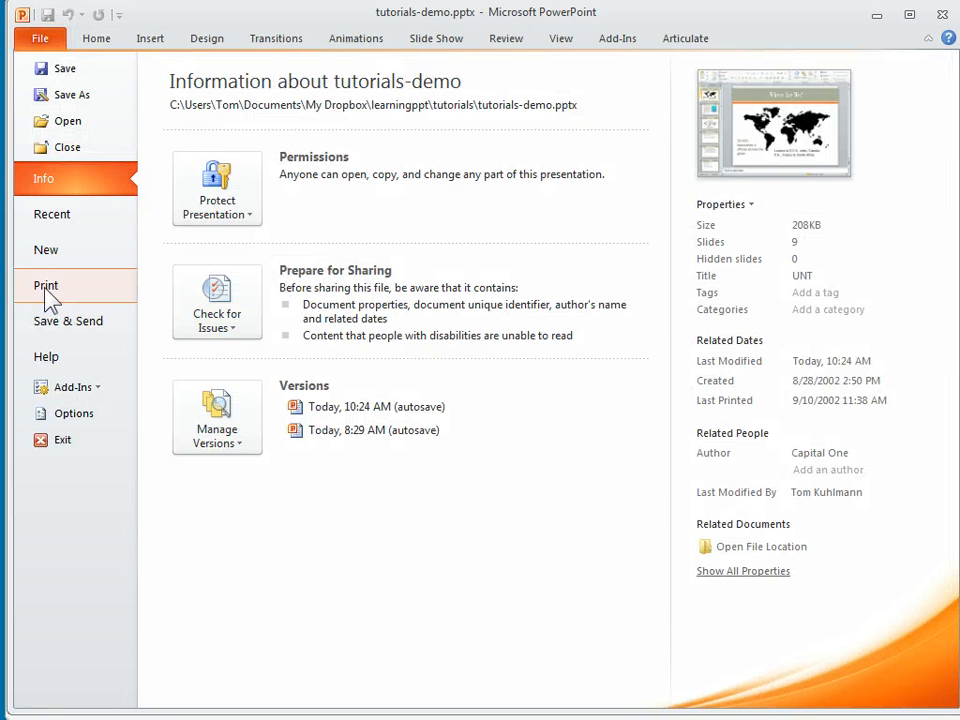
Show the Print page previewing two-slides-per-page grayscale handouts
left_click(46, 285)
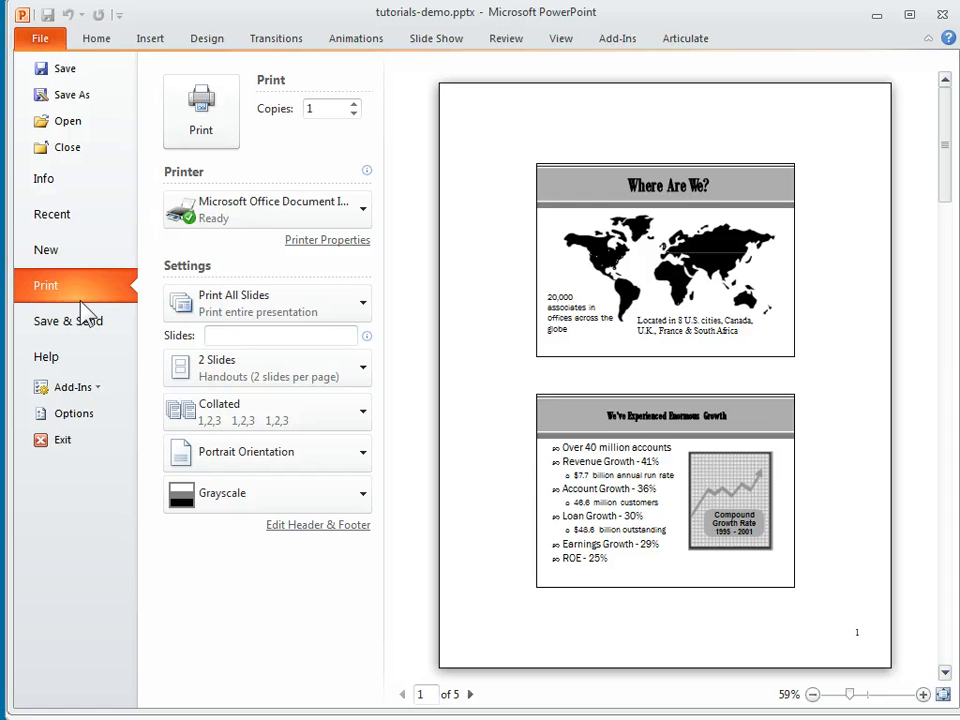
mouse_move(237, 575)
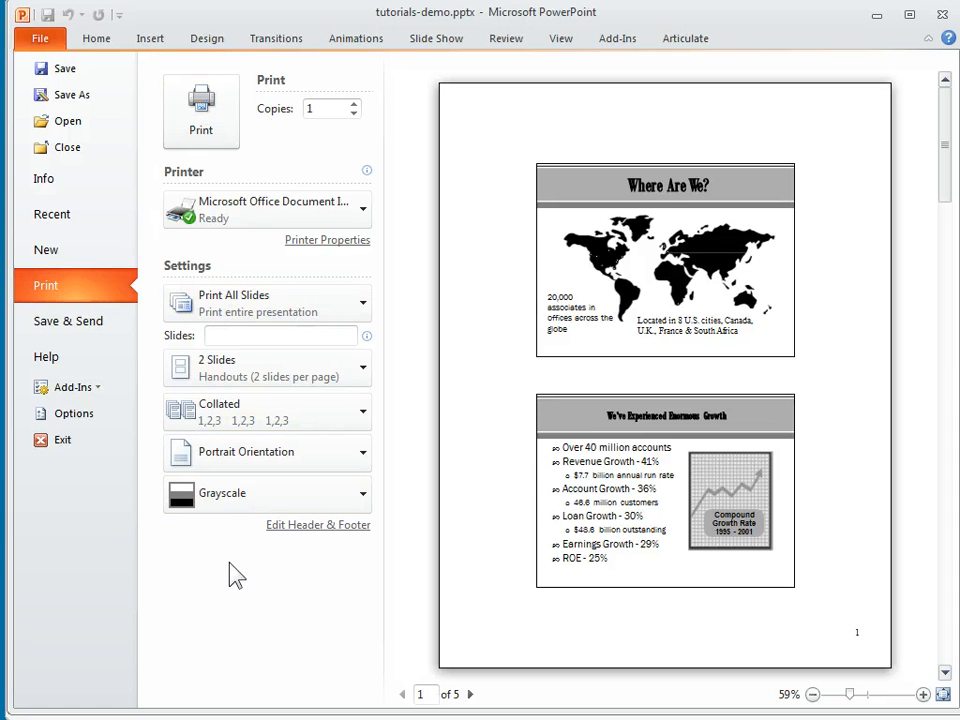
mouse_move(338, 165)
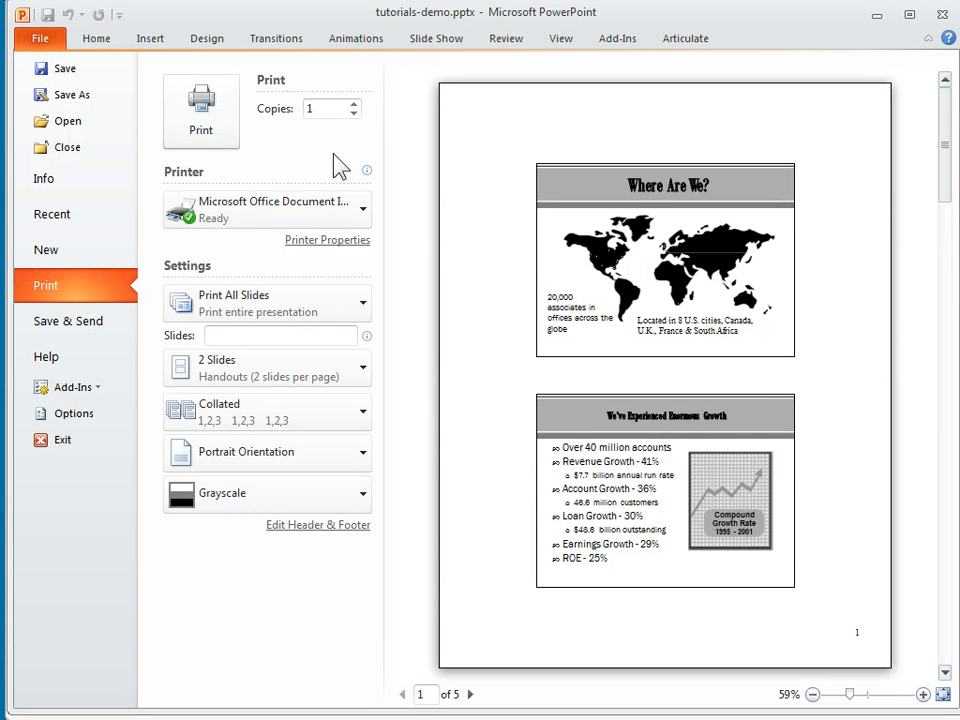
mouse_move(253, 258)
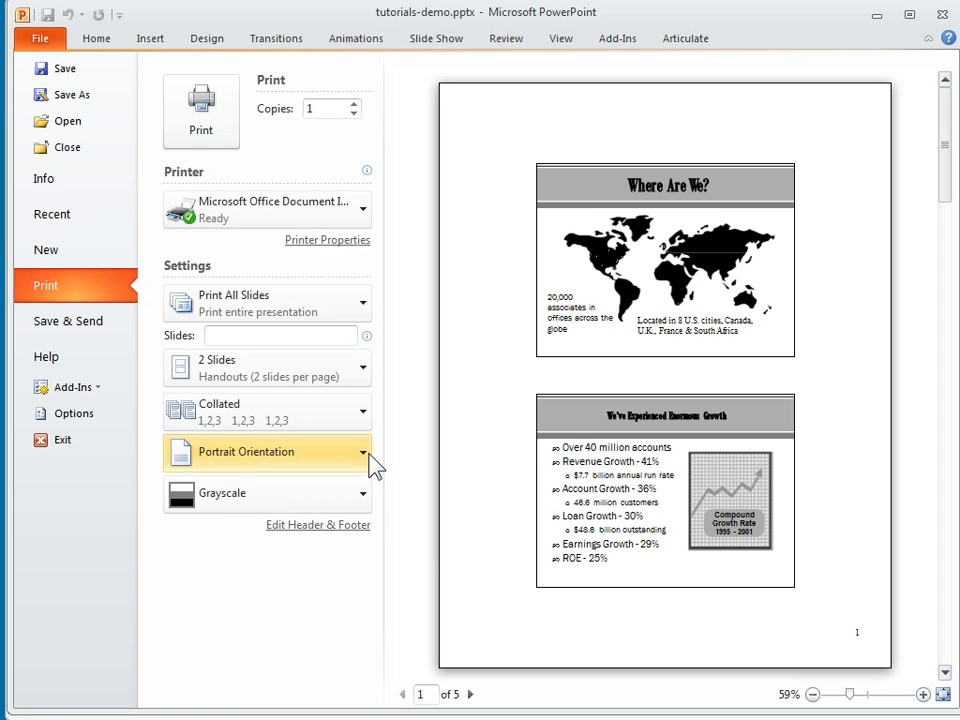
mouse_move(290, 303)
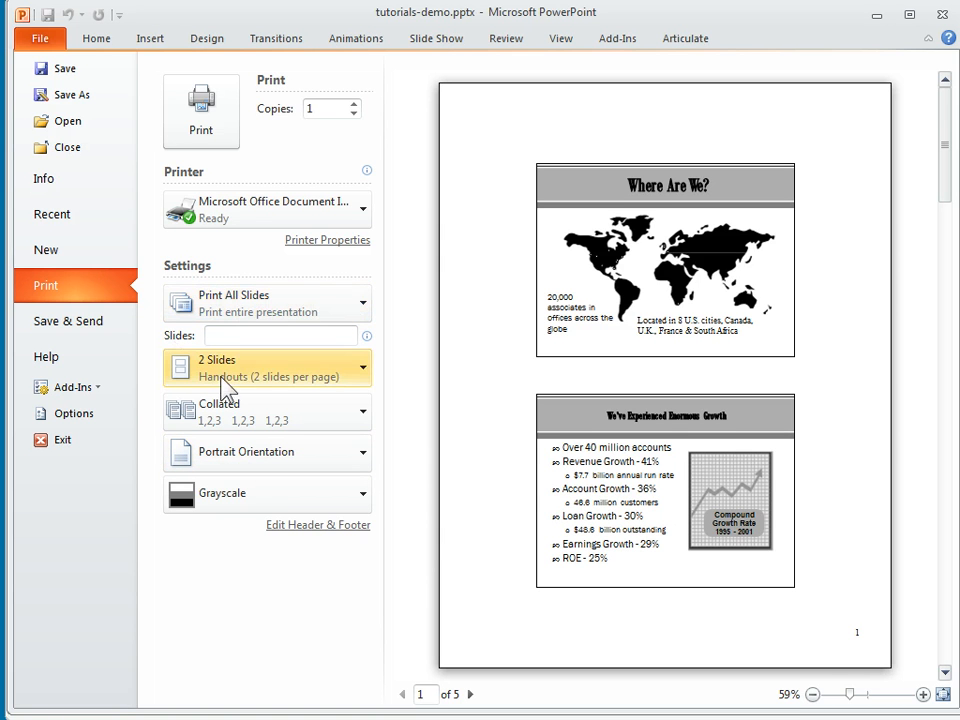
mouse_move(505, 680)
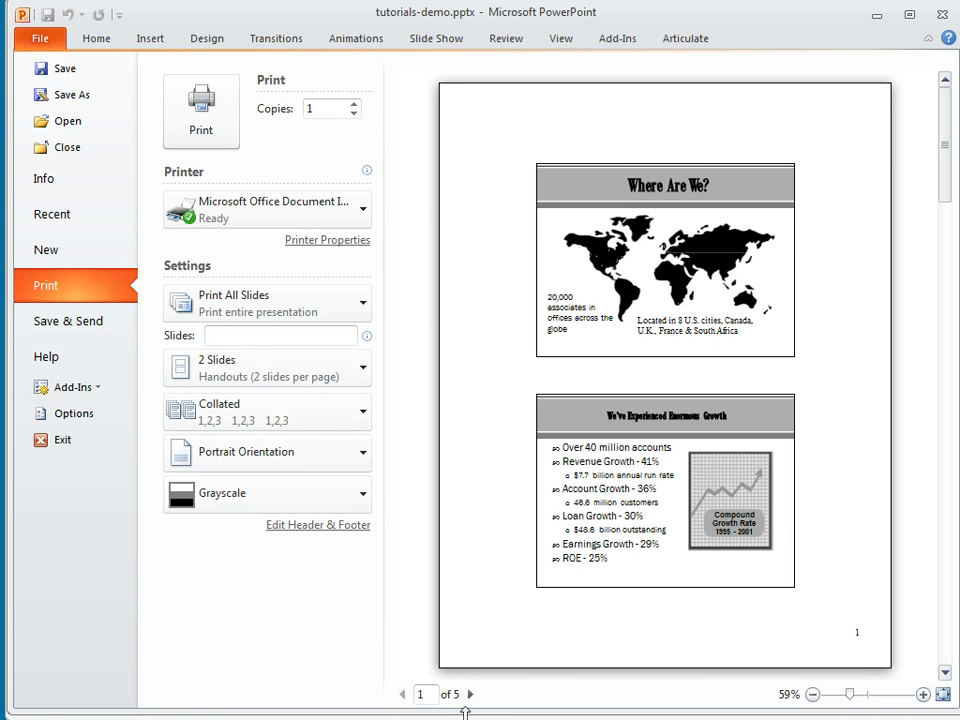
left_click(469, 694)
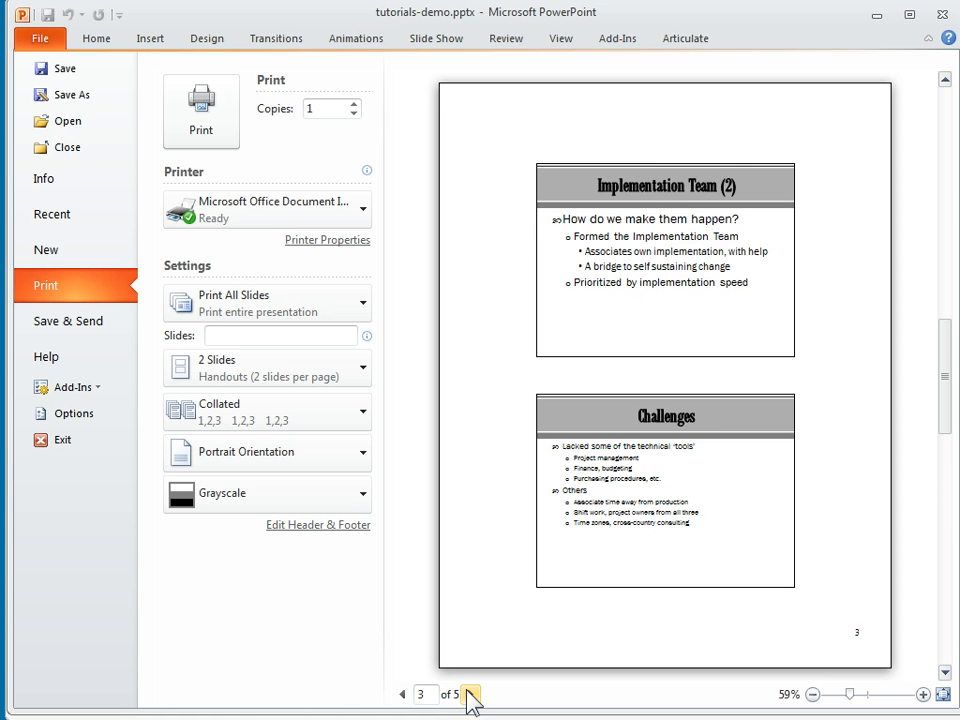
left_click(470, 694)
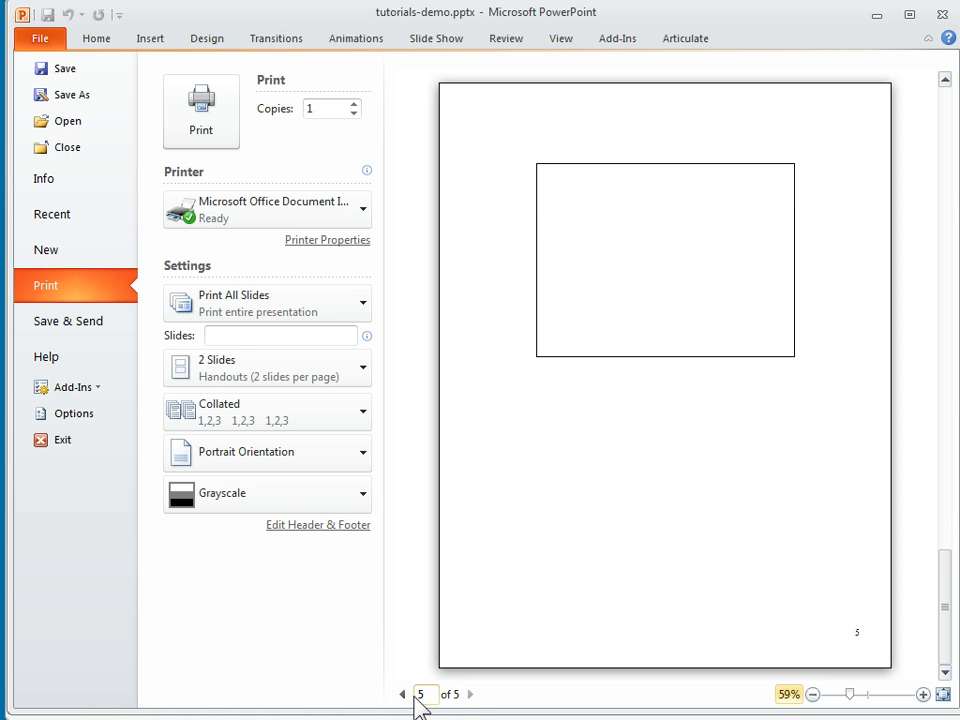
left_click(403, 694)
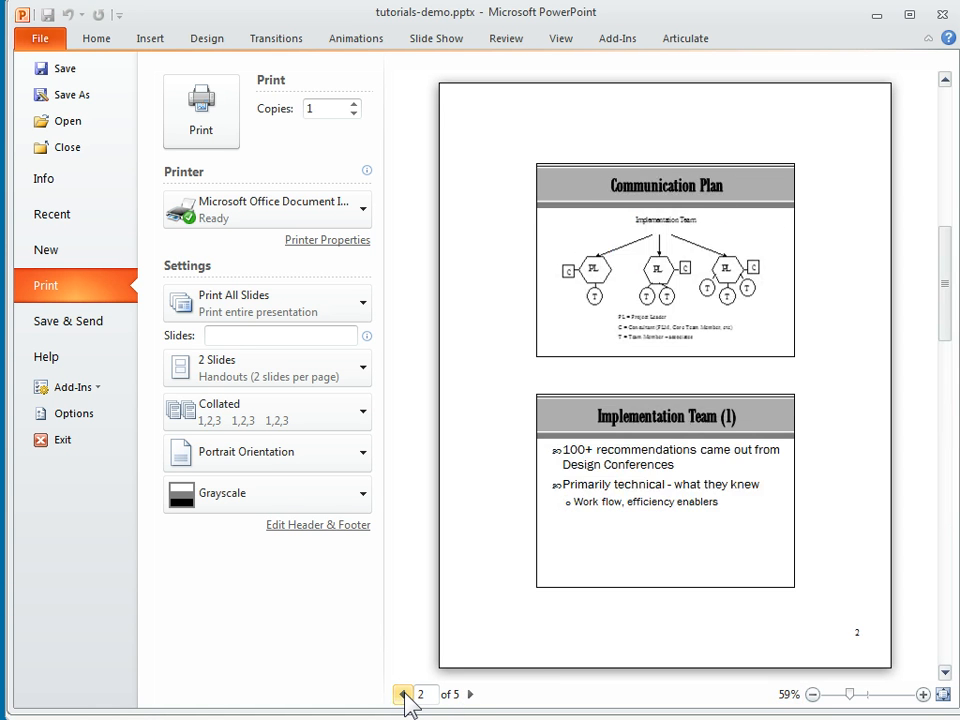
left_click(403, 694)
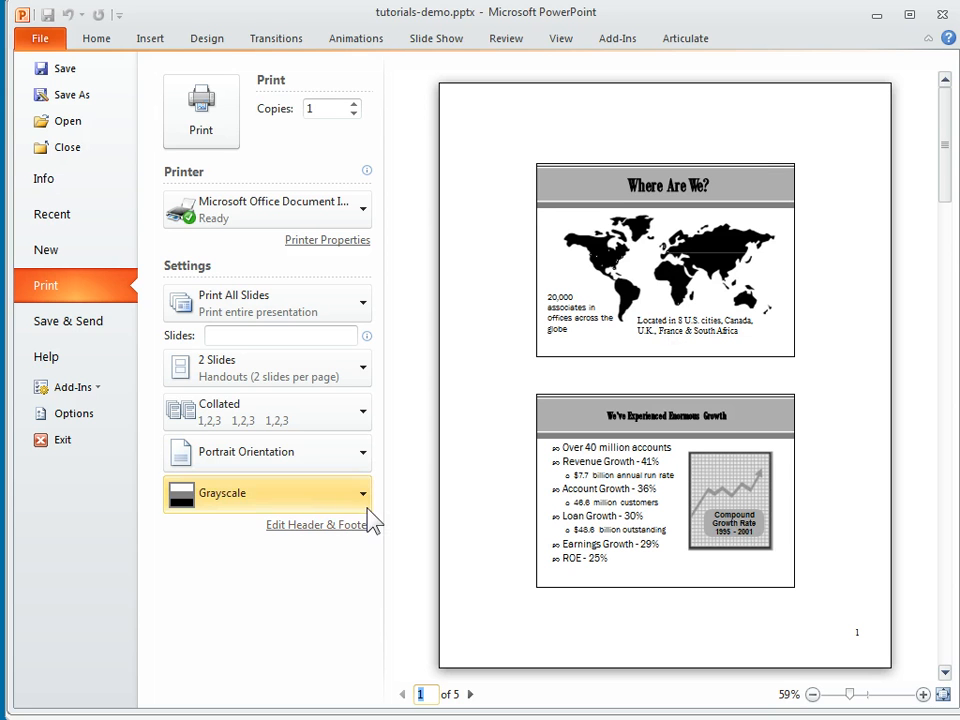
left_click(267, 493)
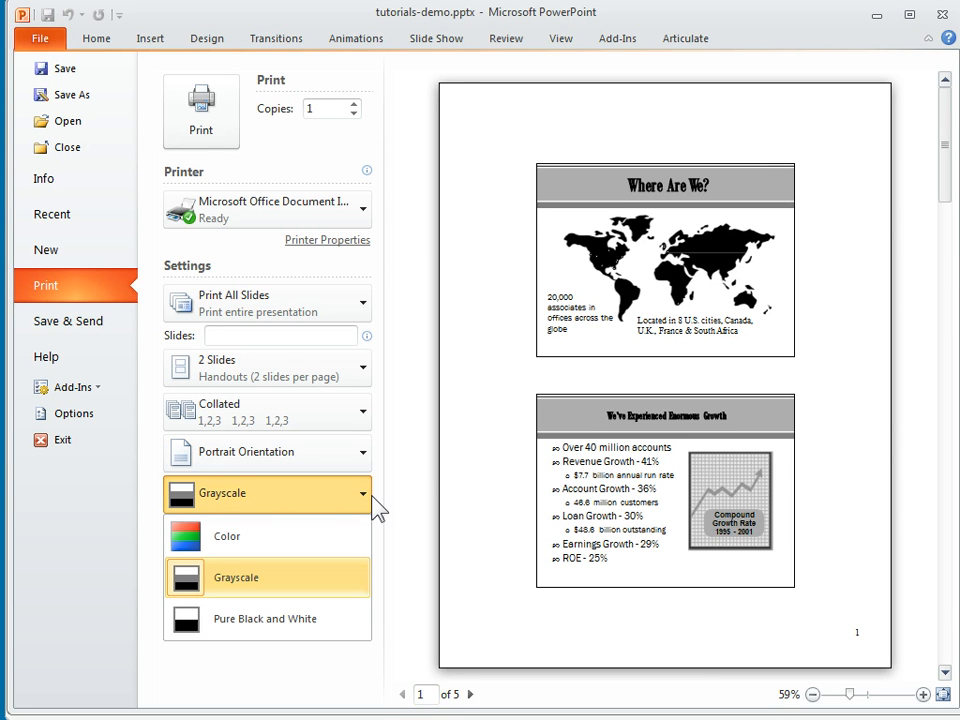
Preview handouts as Pure Black and White, restore Grayscale, and view page two
left_click(264, 618)
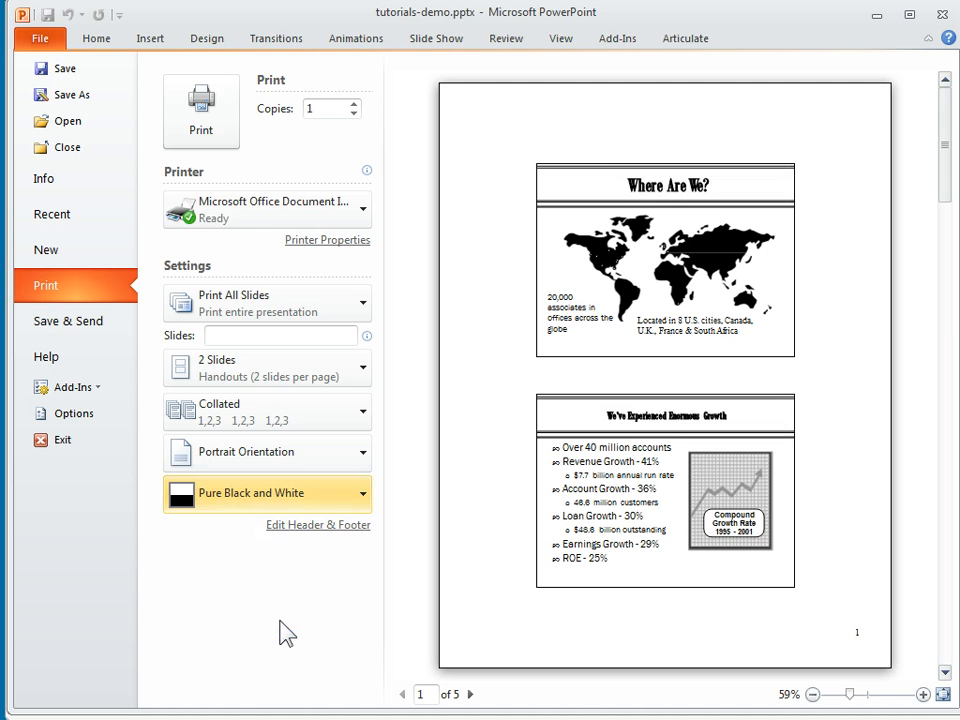
mouse_move(840, 668)
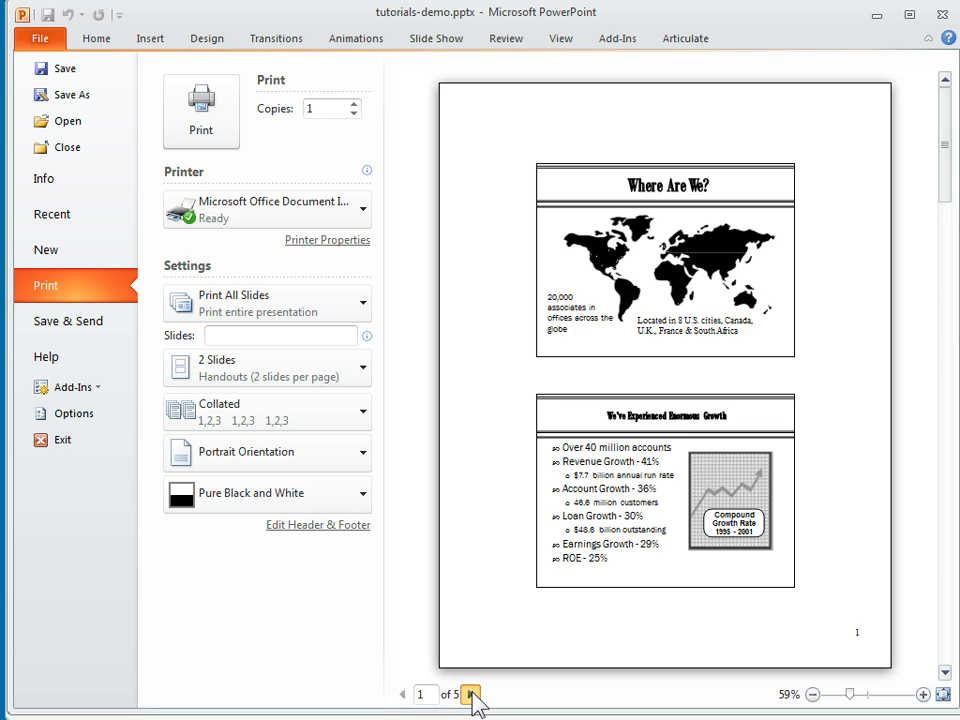
left_click(471, 694)
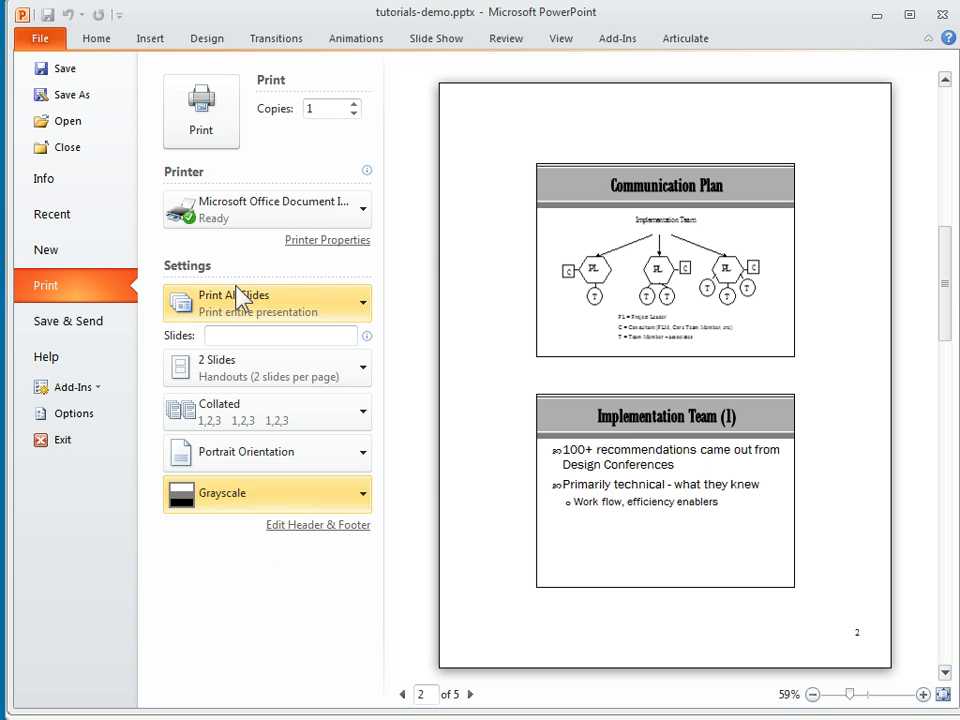
Change the handout layout to 3 Slides per page and preview page two
left_click(280, 335)
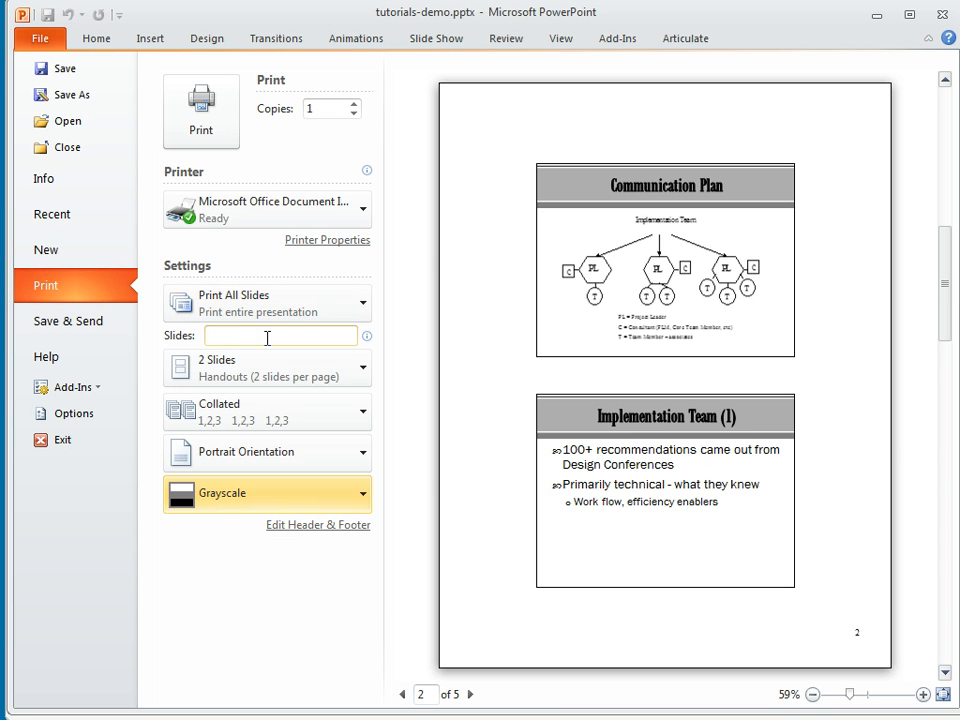
left_click(266, 367)
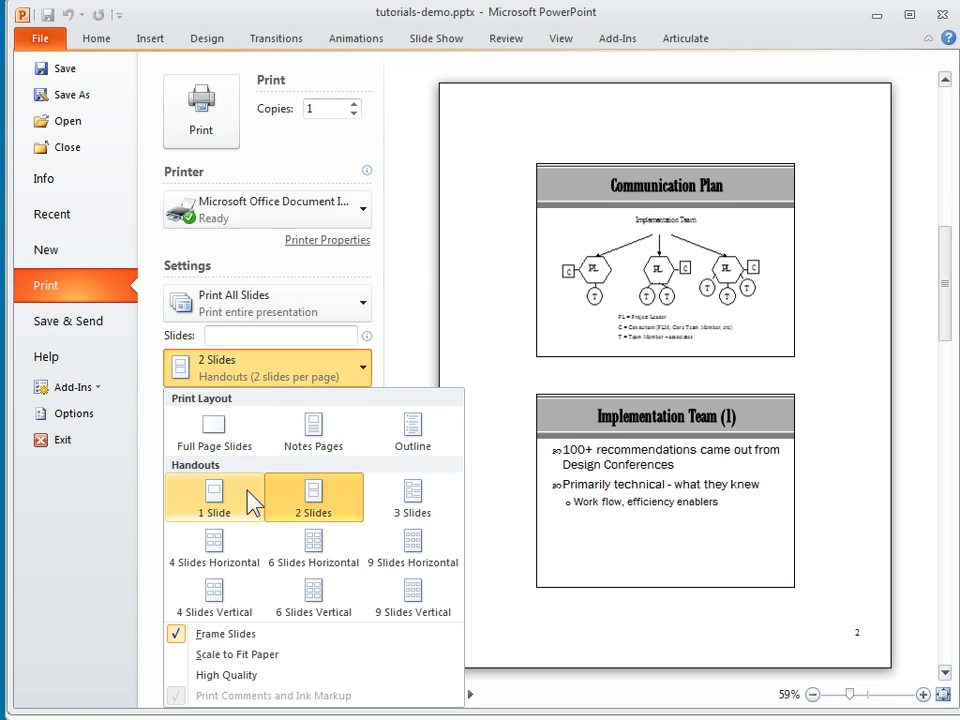
mouse_move(262, 498)
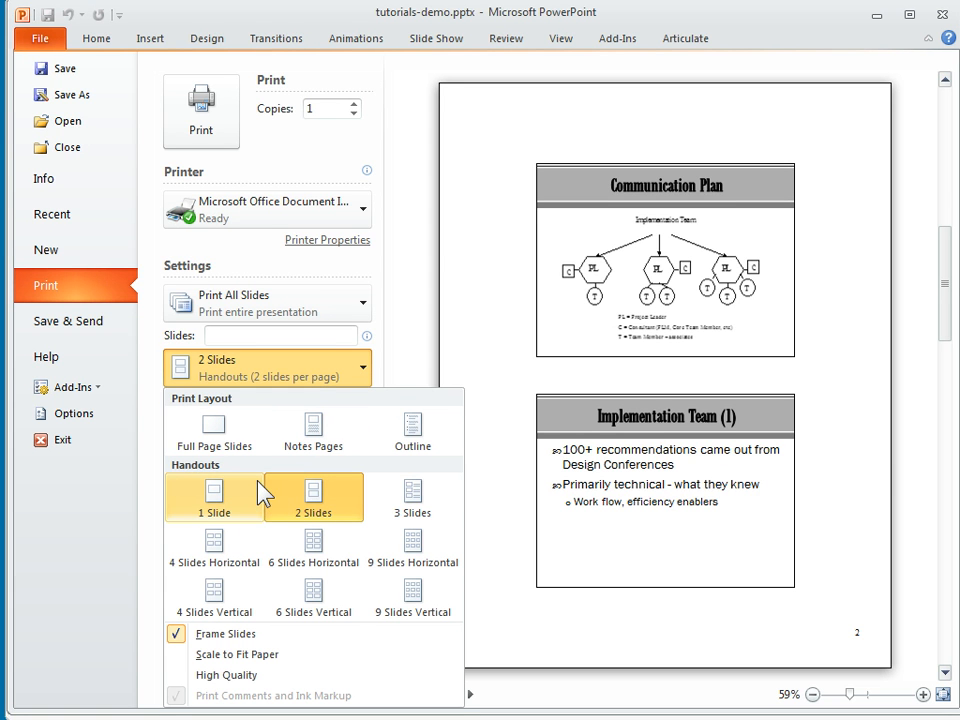
mouse_move(413, 498)
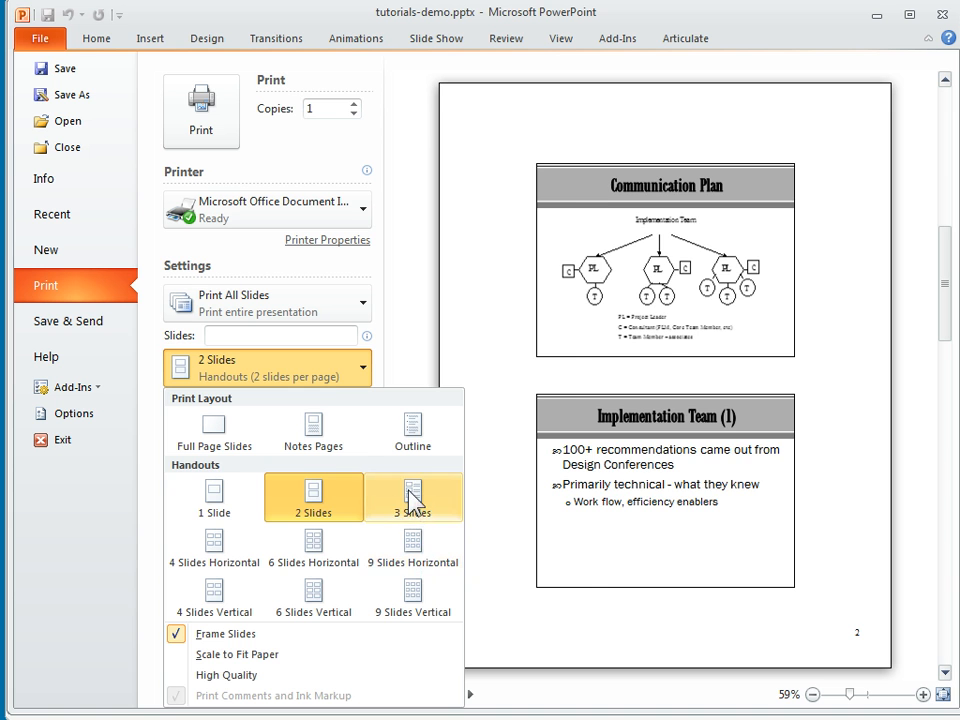
left_click(413, 497)
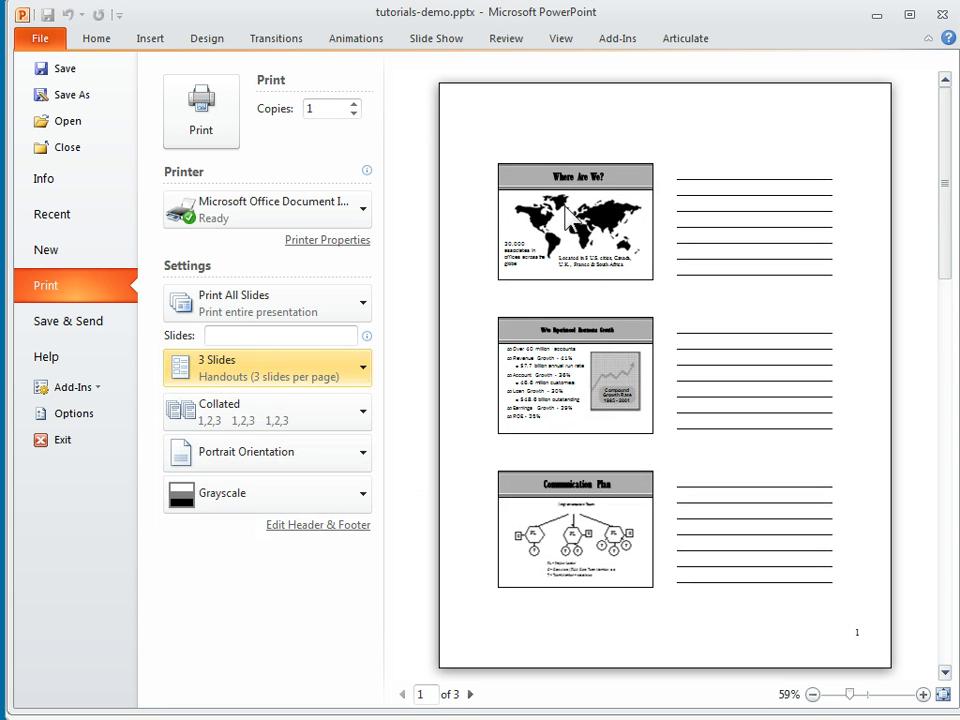
mouse_move(668, 502)
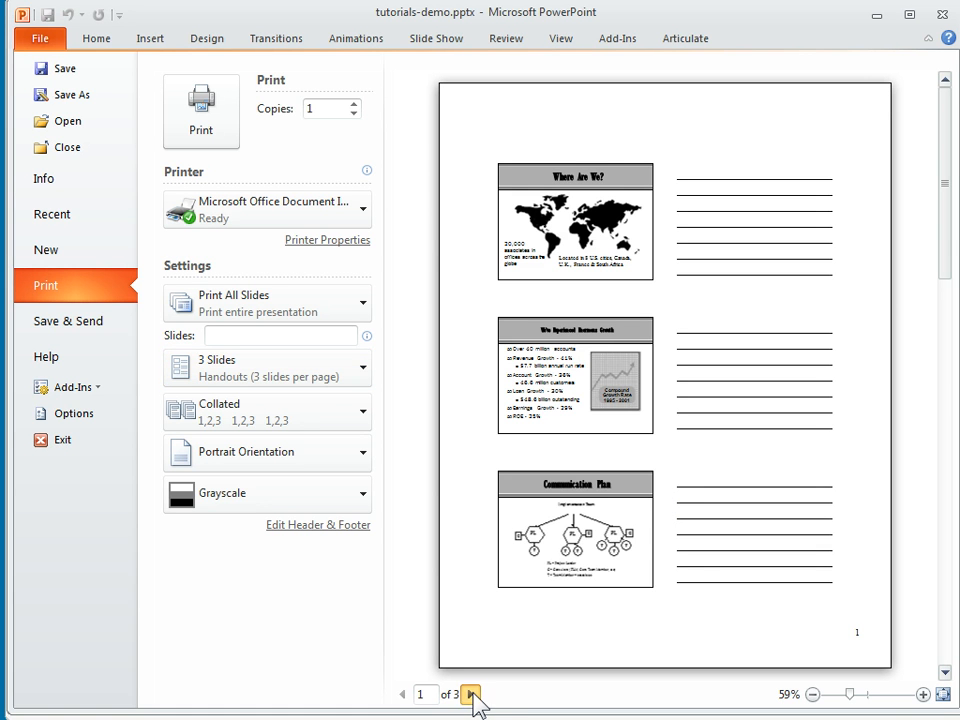
left_click(471, 694)
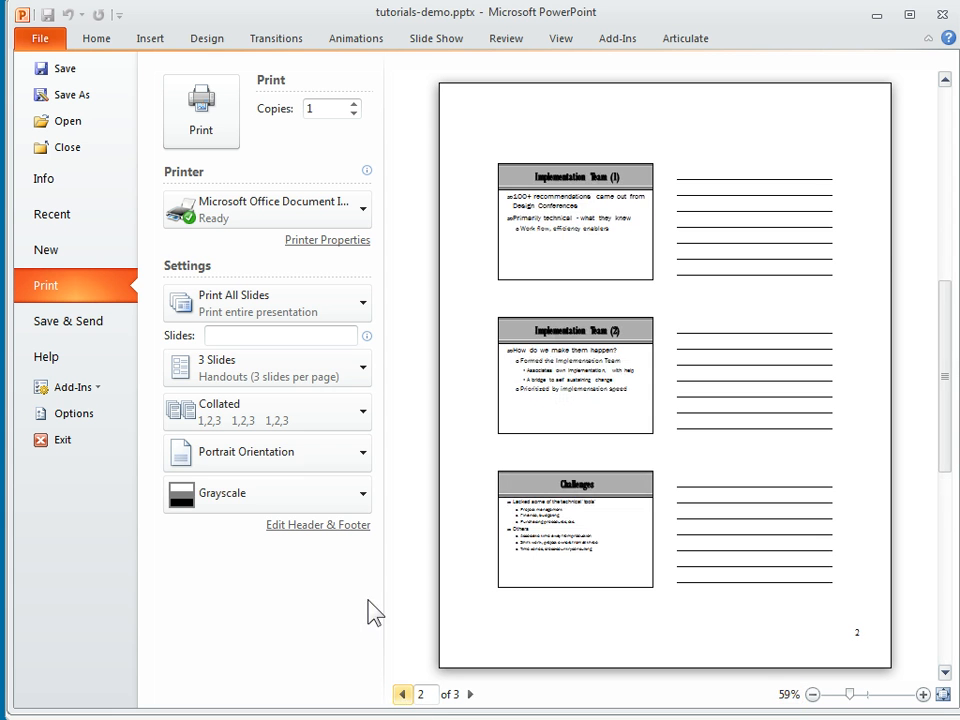
left_click(267, 452)
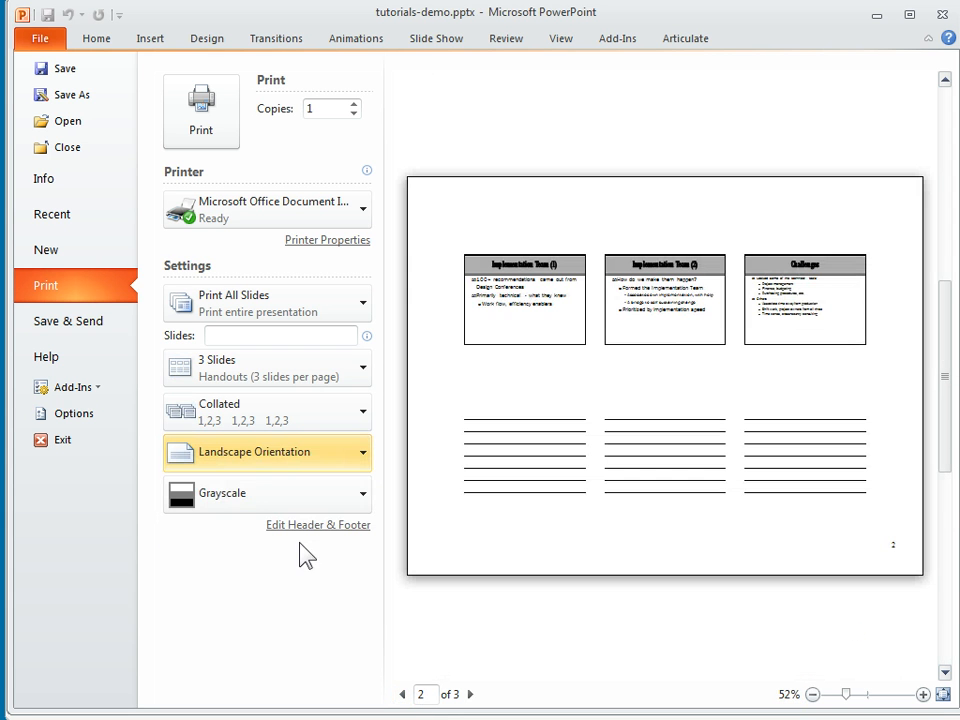
left_click(267, 452)
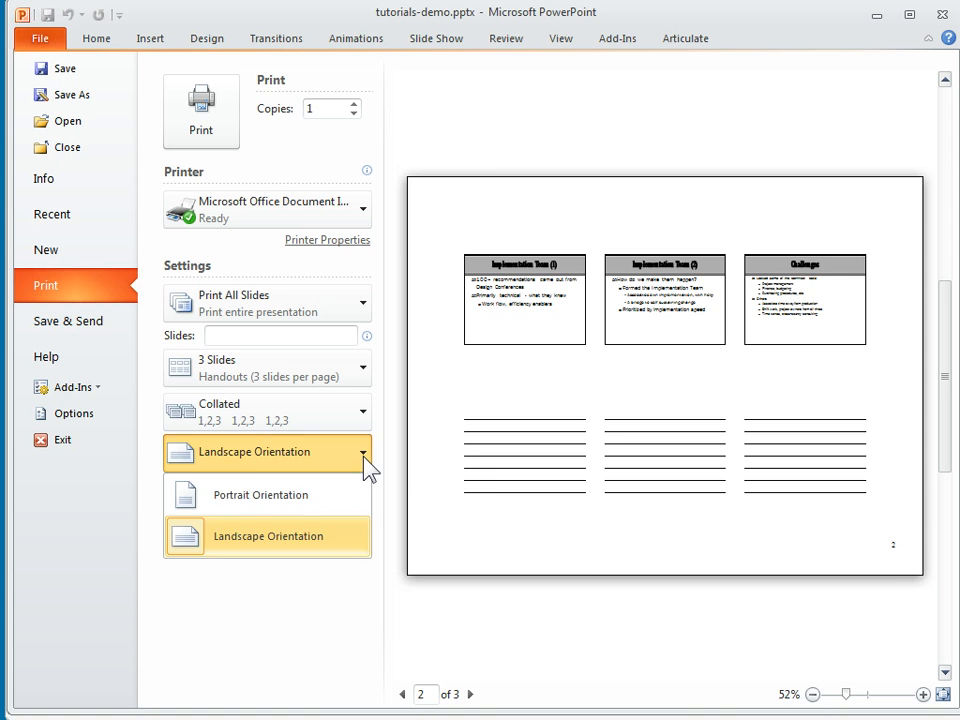
left_click(260, 494)
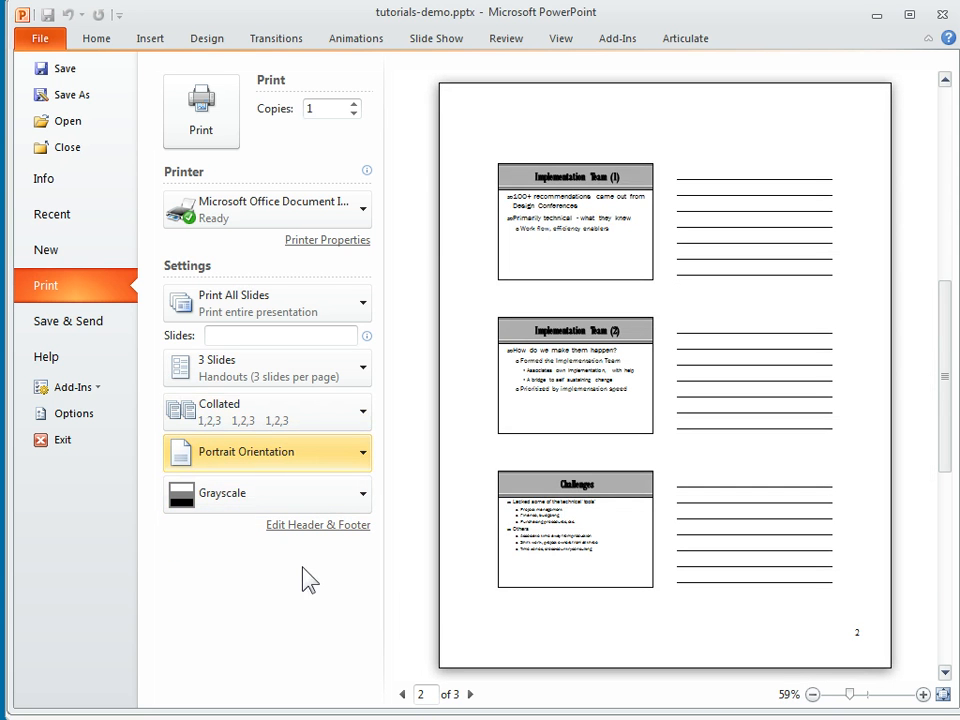